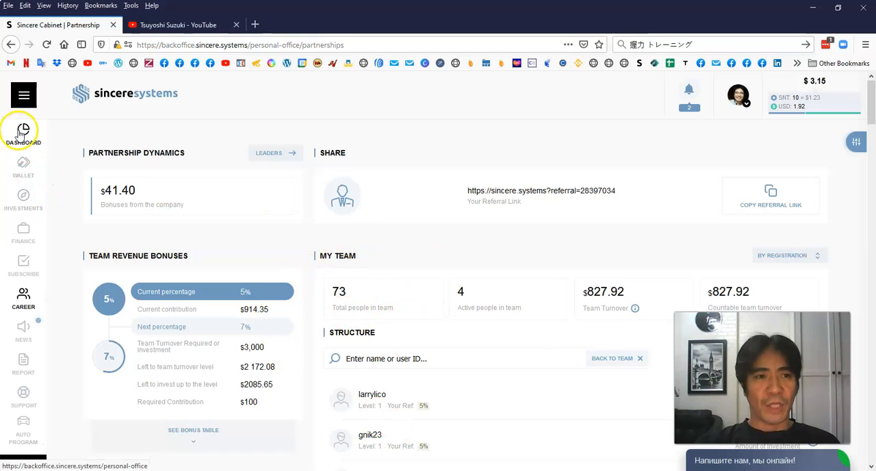
- Go from the Partnership page to the Dashboard via the left sidebar
left_click(23, 134)
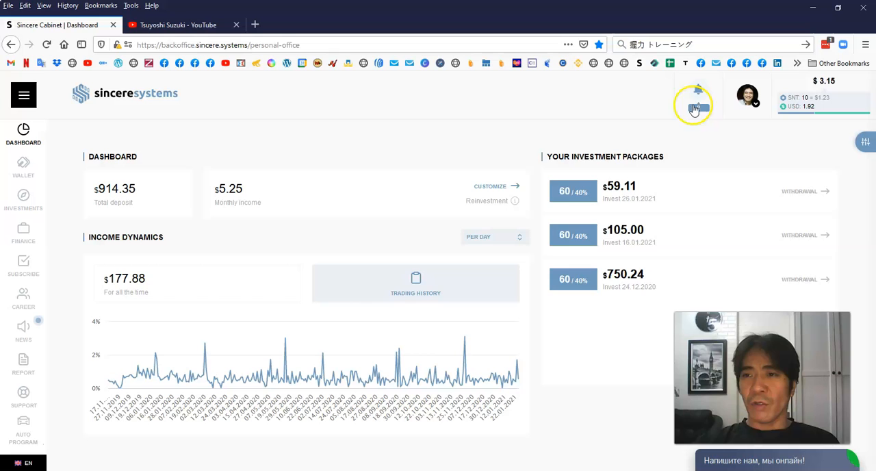
- Show the Notifications panel with daily deposit income and new referral partner entries
left_click(697, 89)
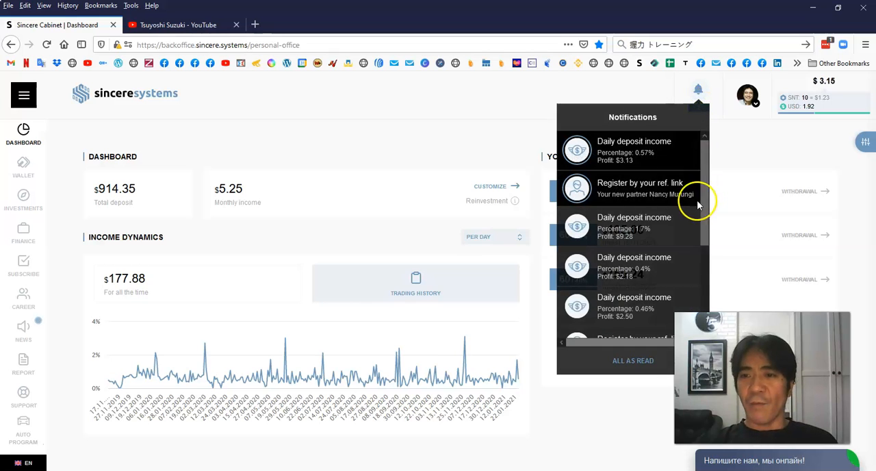
mouse_move(650, 150)
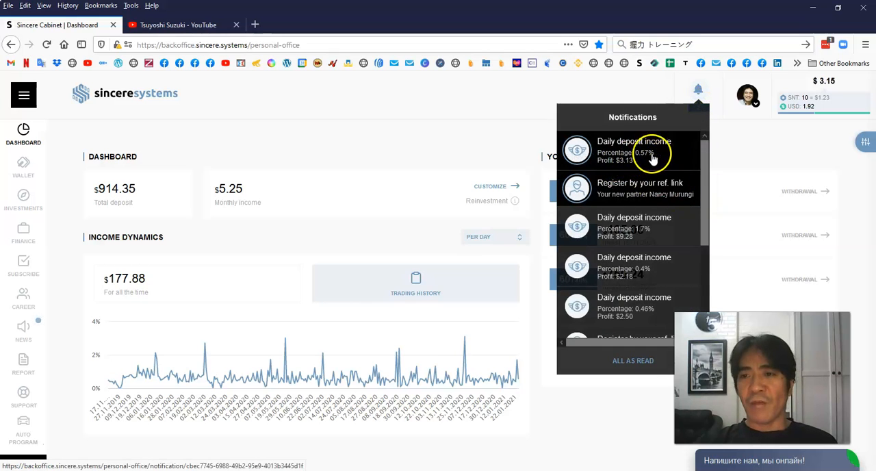
mouse_move(623, 168)
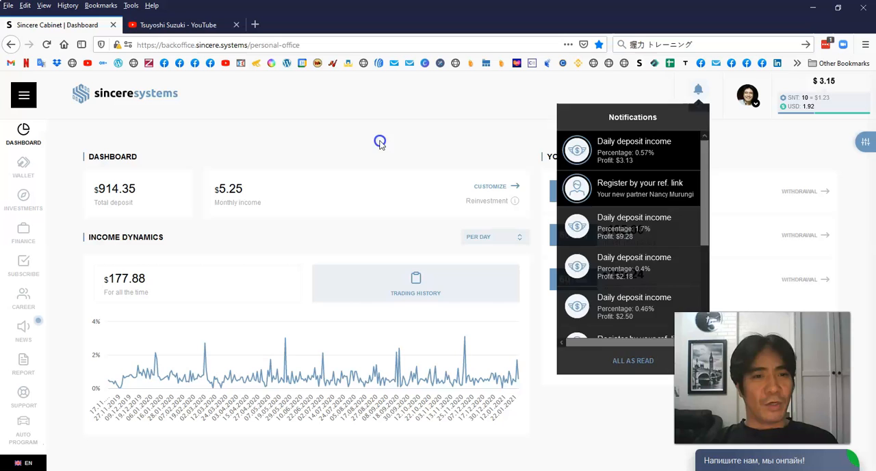
- Dismiss the Notifications panel, revealing the dashboard's three 60/40 investment packages
left_click(380, 142)
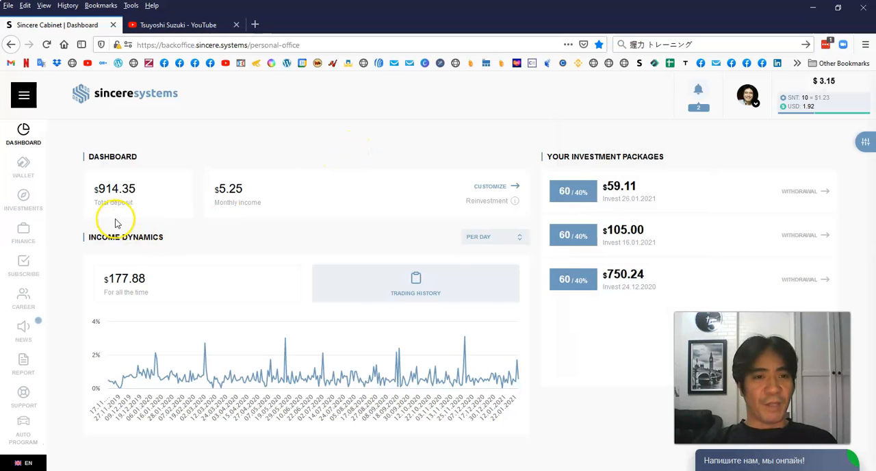
mouse_move(173, 218)
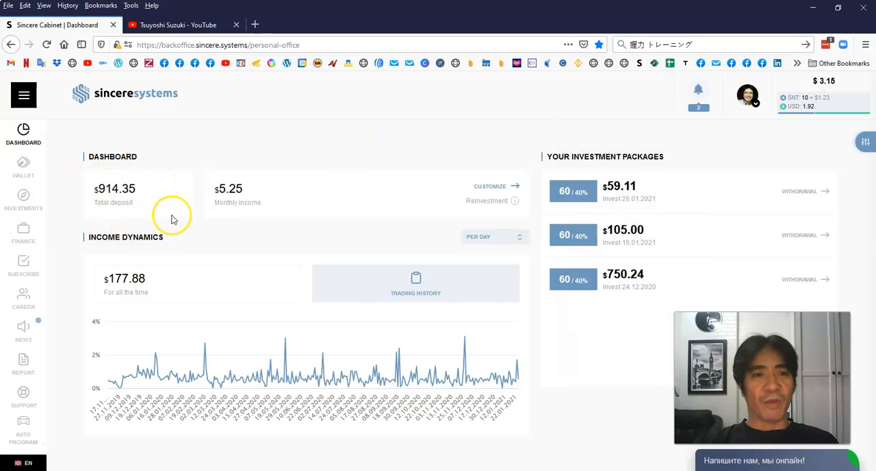
mouse_move(109, 211)
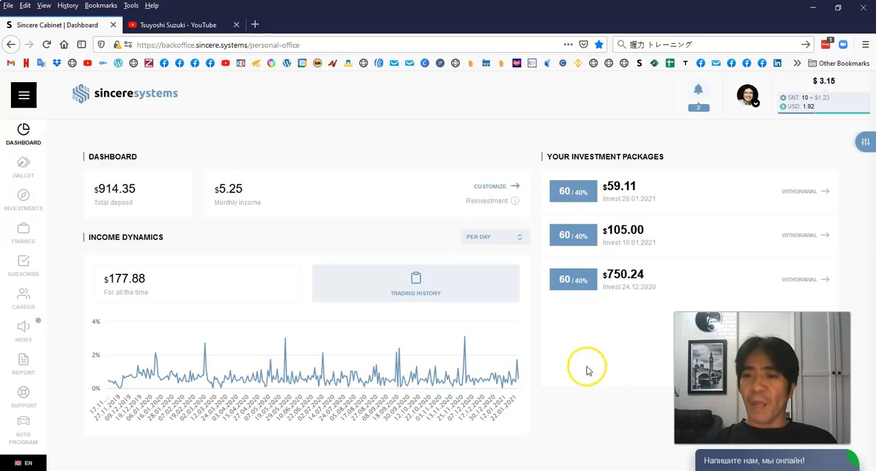
mouse_move(146, 227)
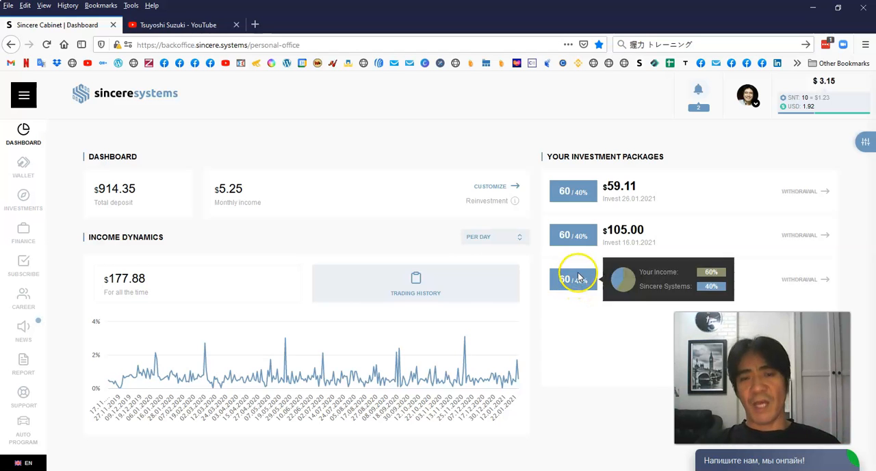
mouse_move(559, 349)
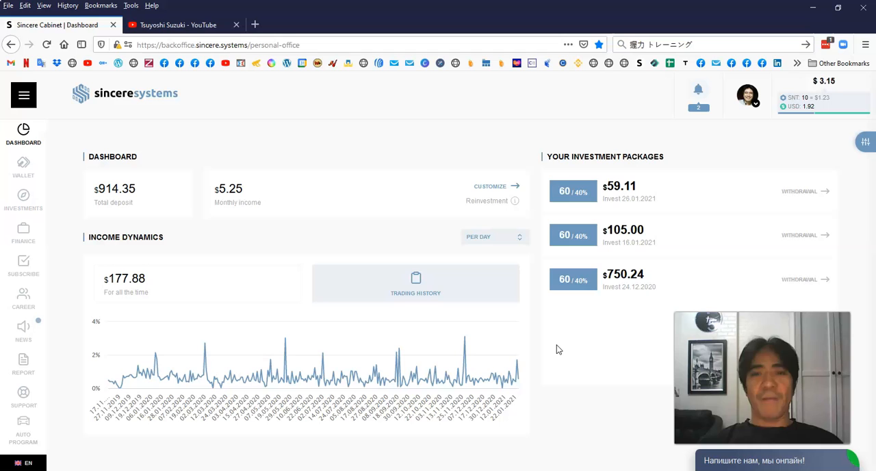